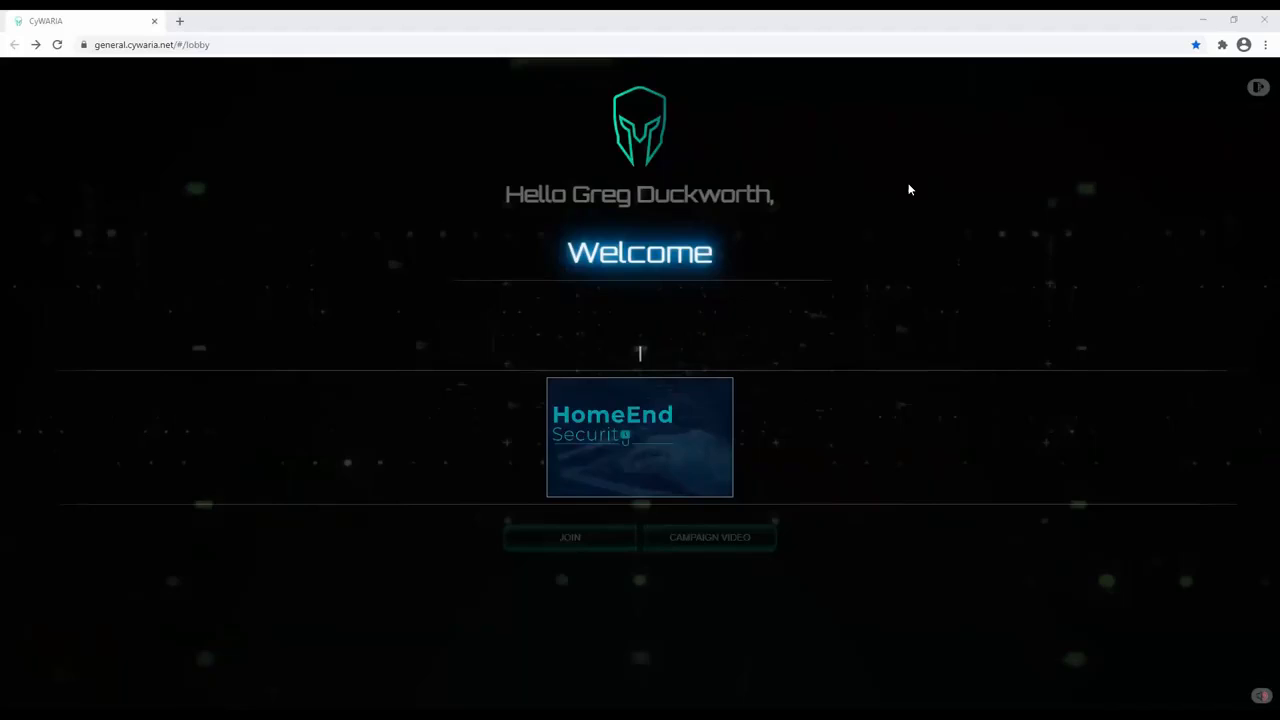
{"action": "mouse_move", "coordinate": [744, 356]}
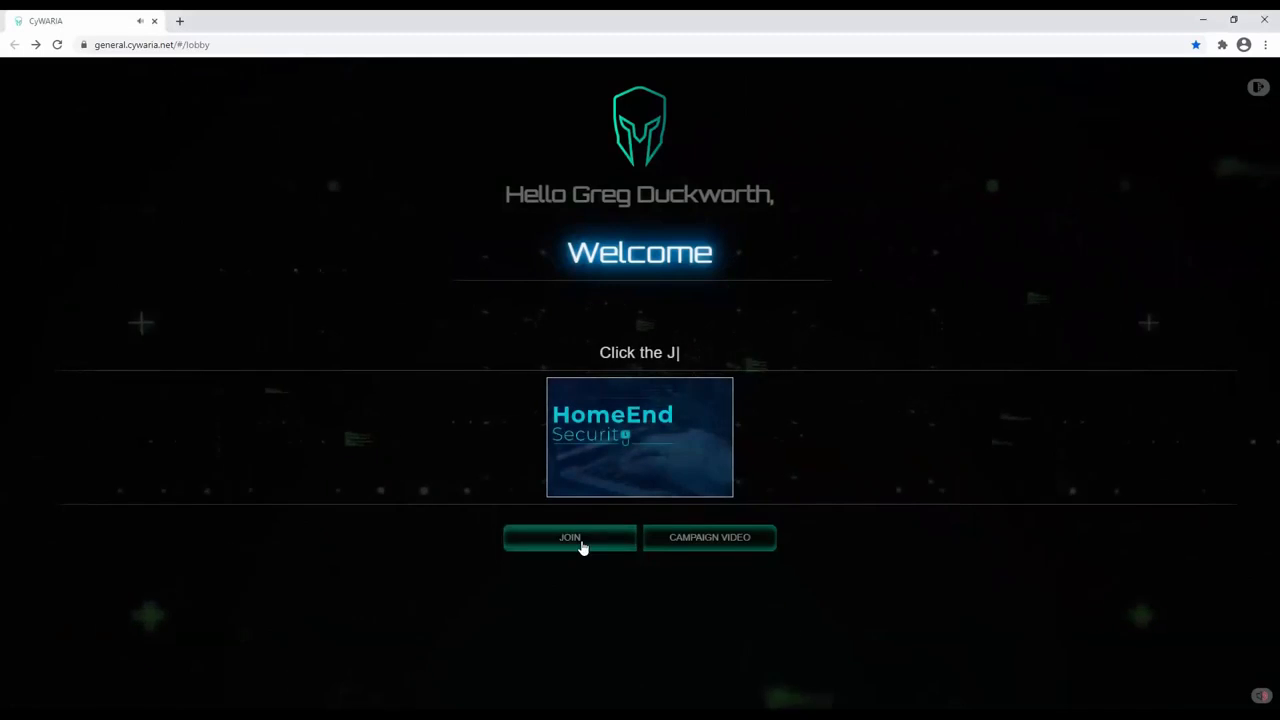
Step: Join the HomeEnd Security campaign from the lobby, entering the West Valley Hospital mission
{"action": "left_click", "coordinate": [708, 536]}
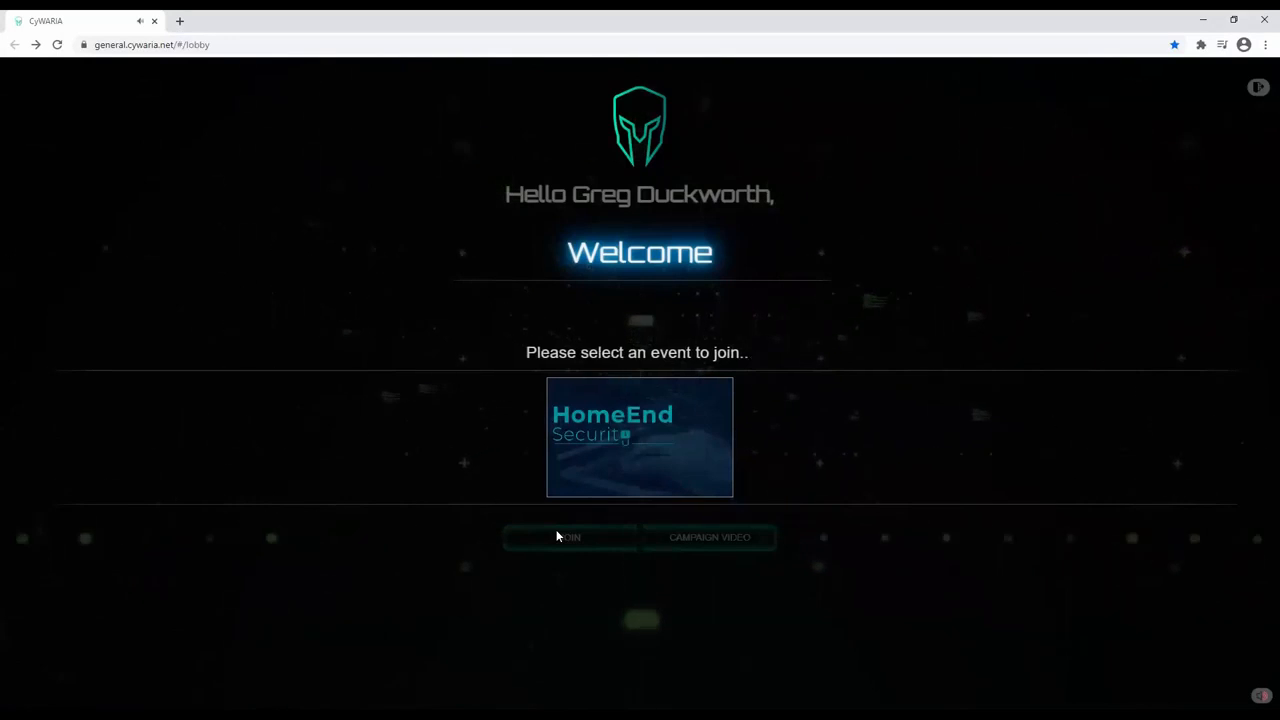
{"action": "left_click", "coordinate": [568, 536]}
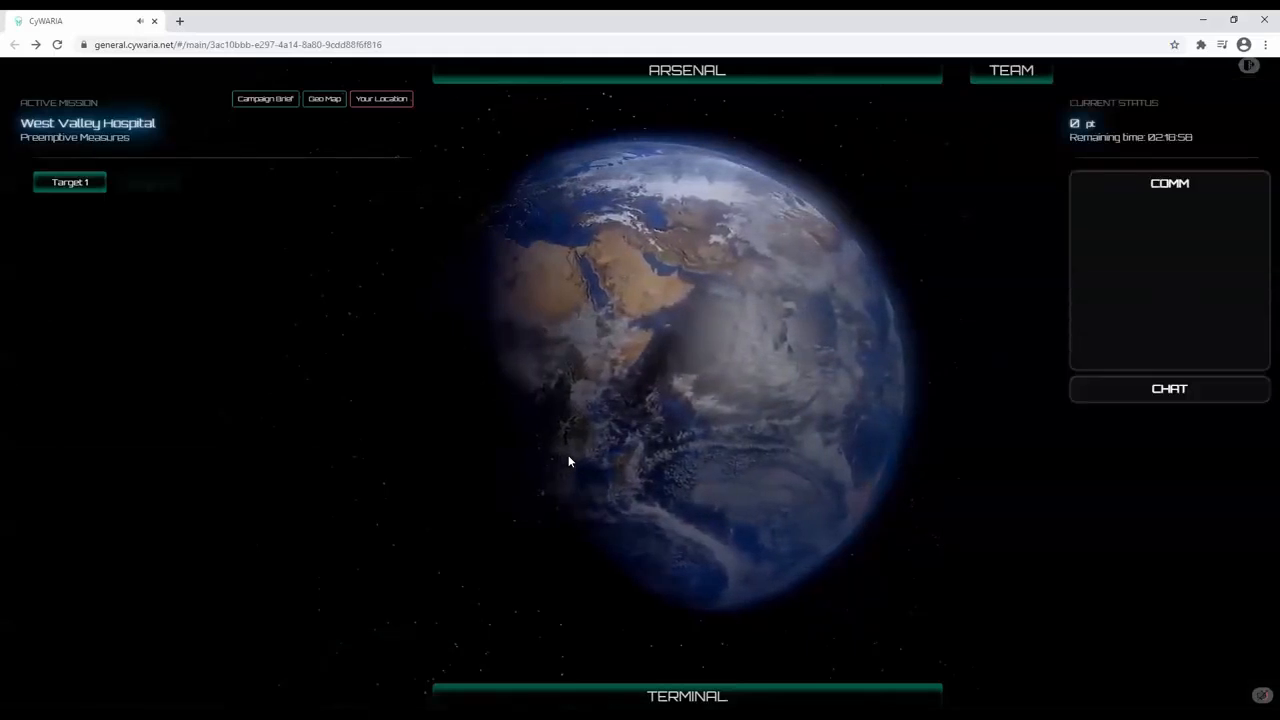
Step: Expand Target 1 to show the West Valley Hospital briefing and Mission 1 task
{"action": "left_click", "coordinate": [380, 98]}
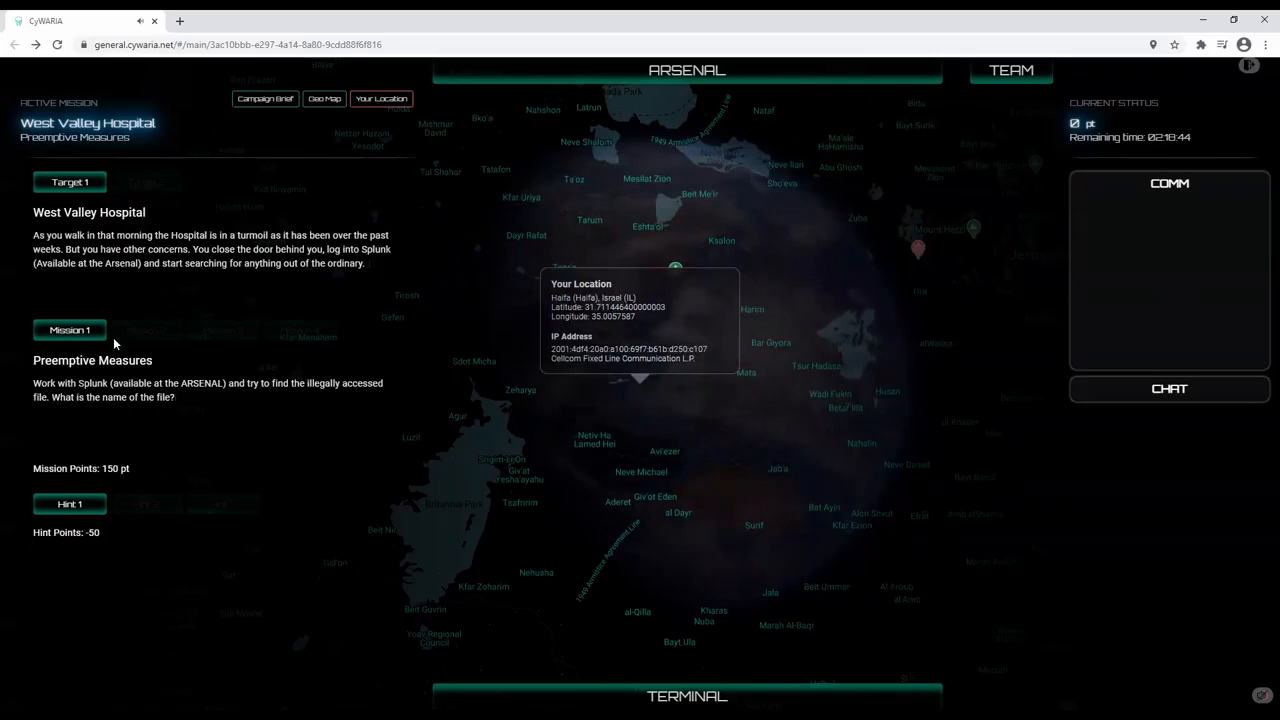
{"action": "mouse_move", "coordinate": [646, 456]}
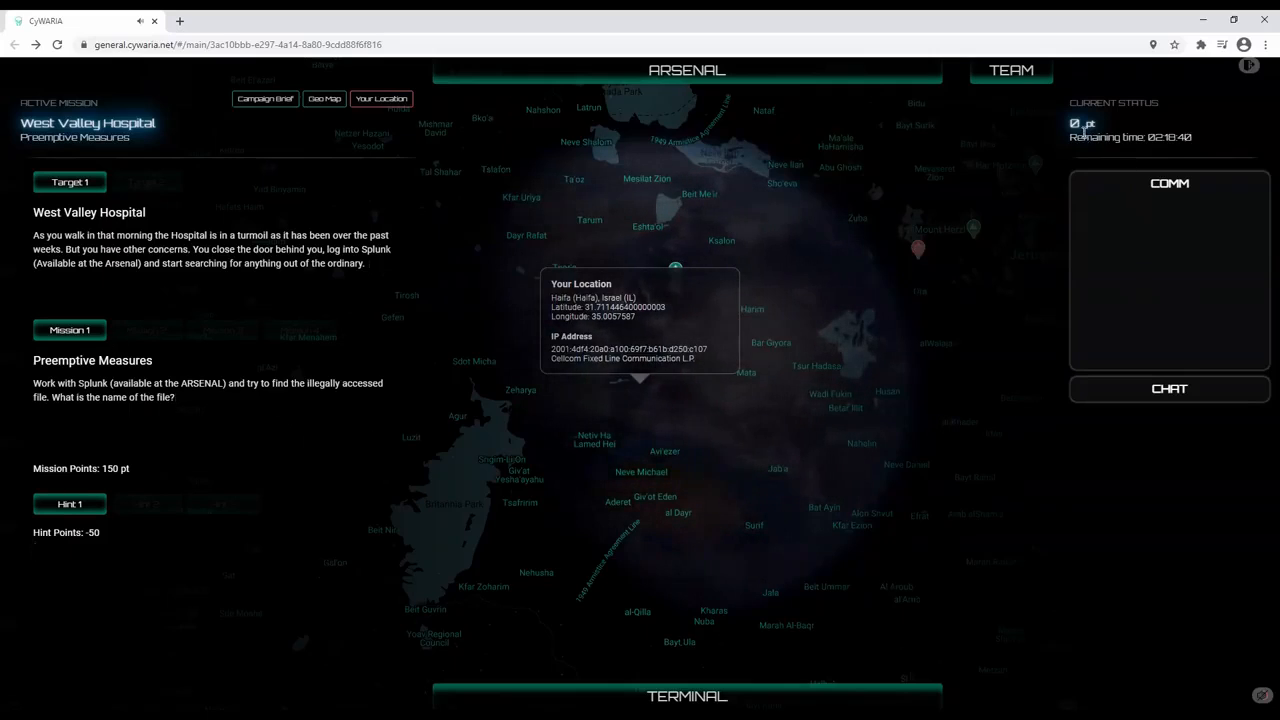
{"action": "mouse_move", "coordinate": [1178, 150]}
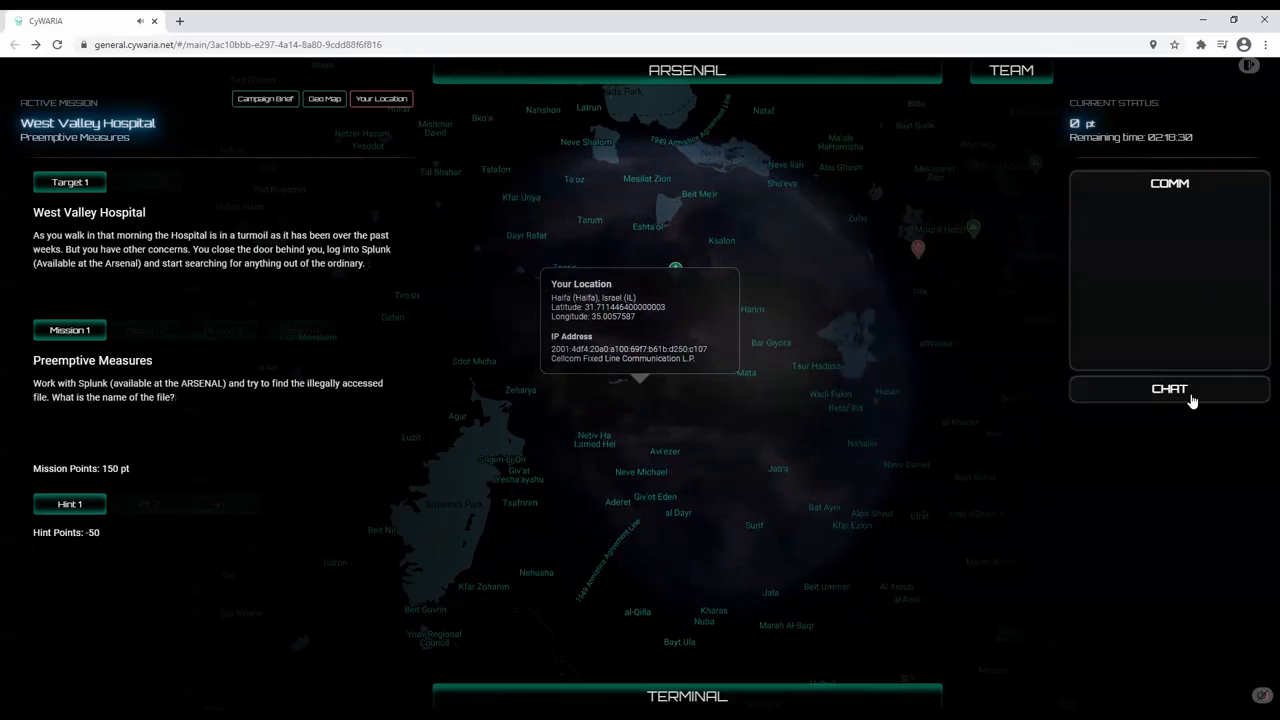
{"action": "mouse_move", "coordinate": [1036, 476]}
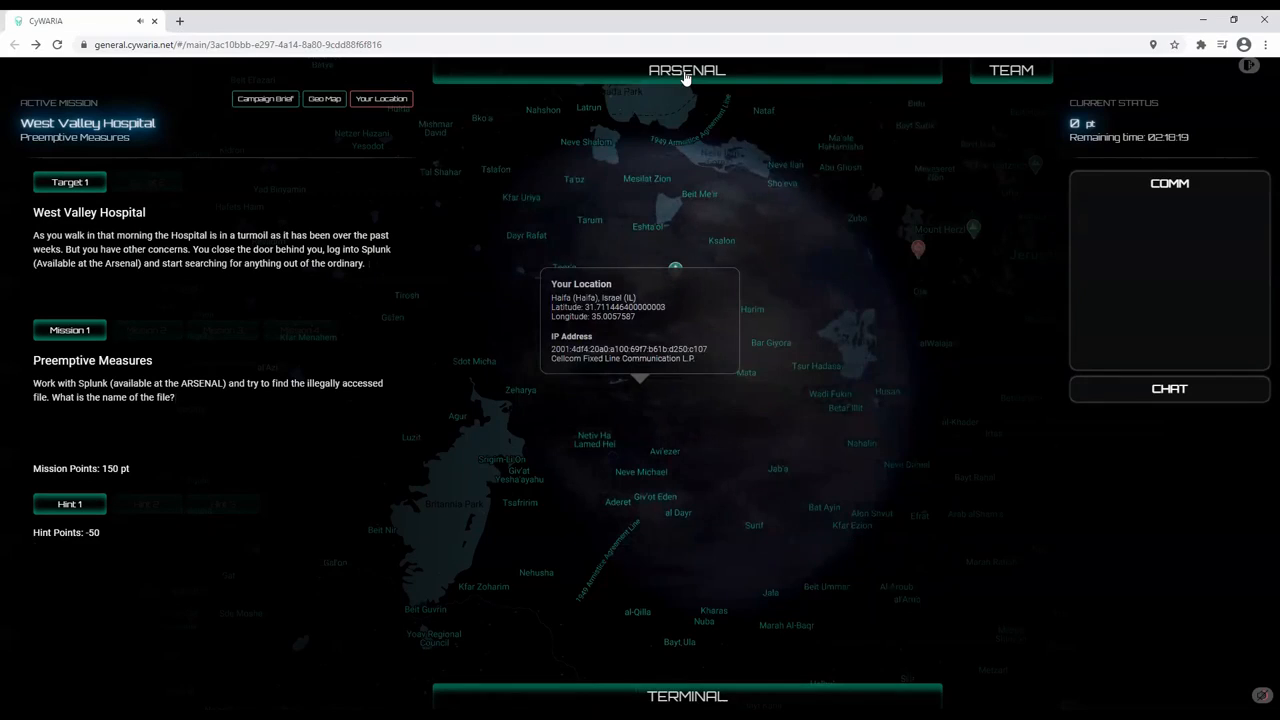
Step: View the Splunk and Hospital DC machine connection details in the Arsenal
{"action": "left_click", "coordinate": [688, 70]}
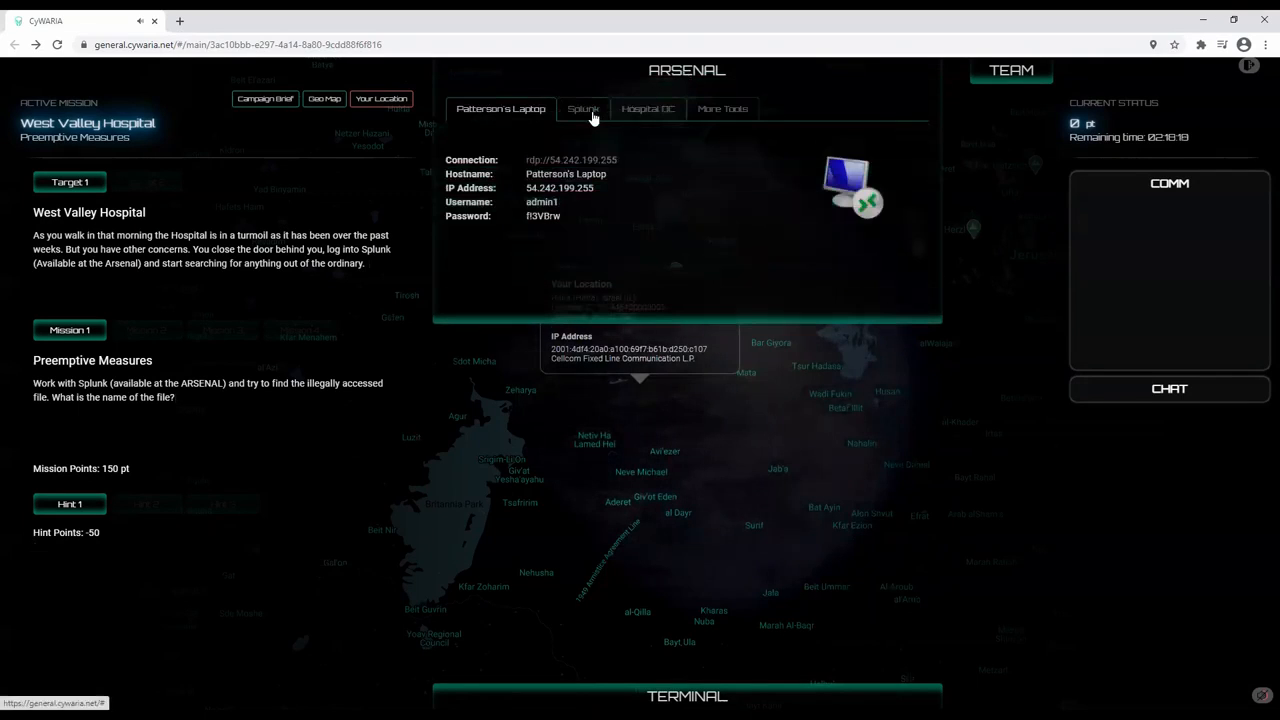
{"action": "left_click", "coordinate": [584, 108]}
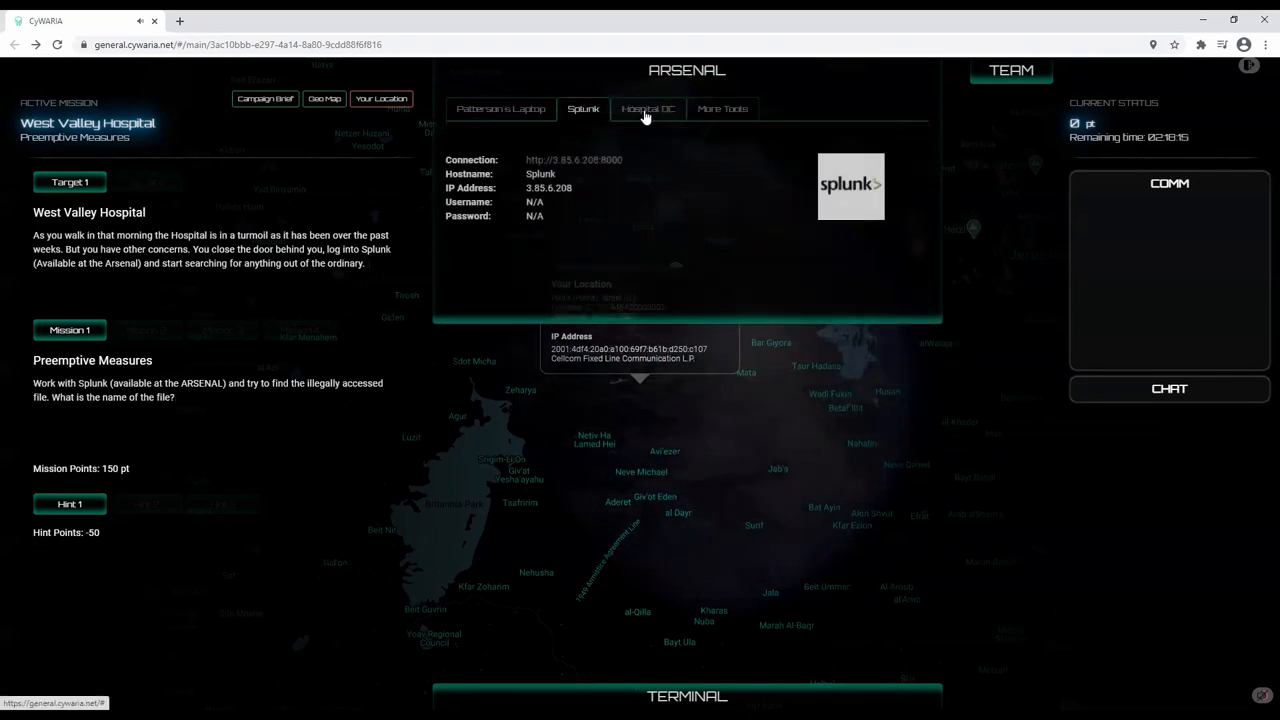
{"action": "left_click", "coordinate": [648, 108]}
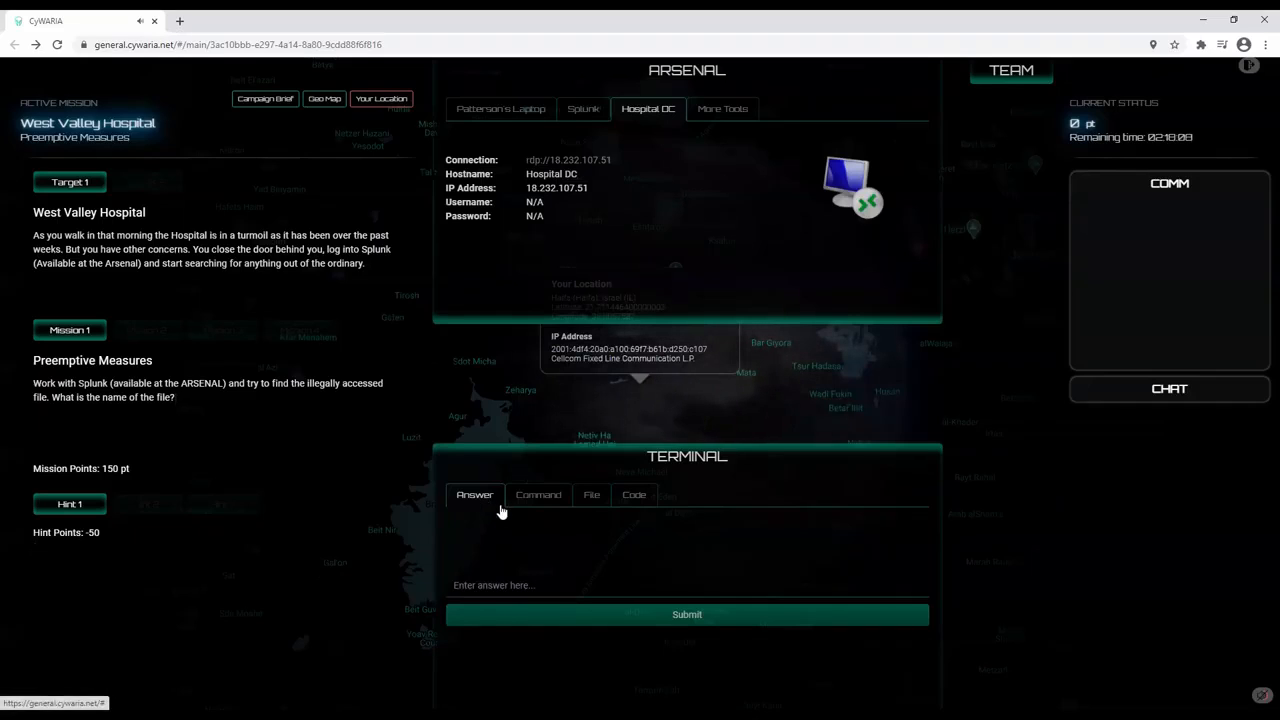
Step: Review the Command, File and Code answer modes, then request Hint 1 costing 50 points
{"action": "left_click", "coordinate": [538, 494]}
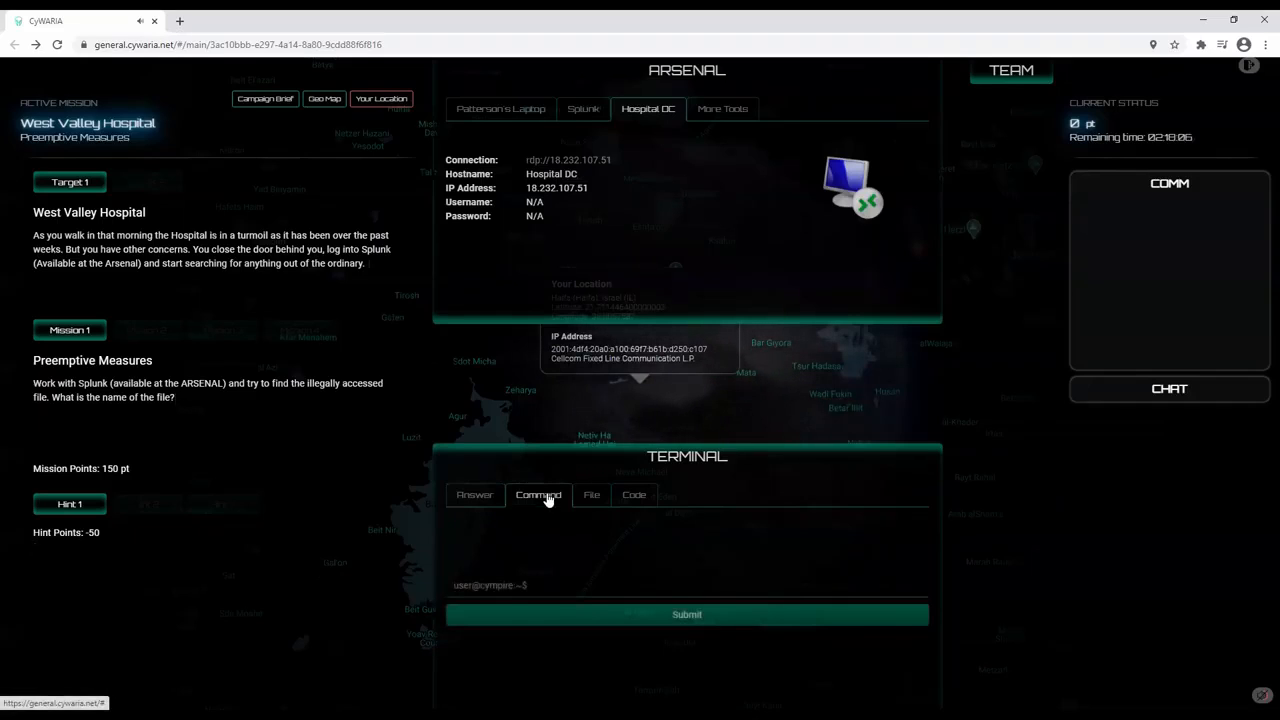
{"action": "left_click", "coordinate": [592, 494]}
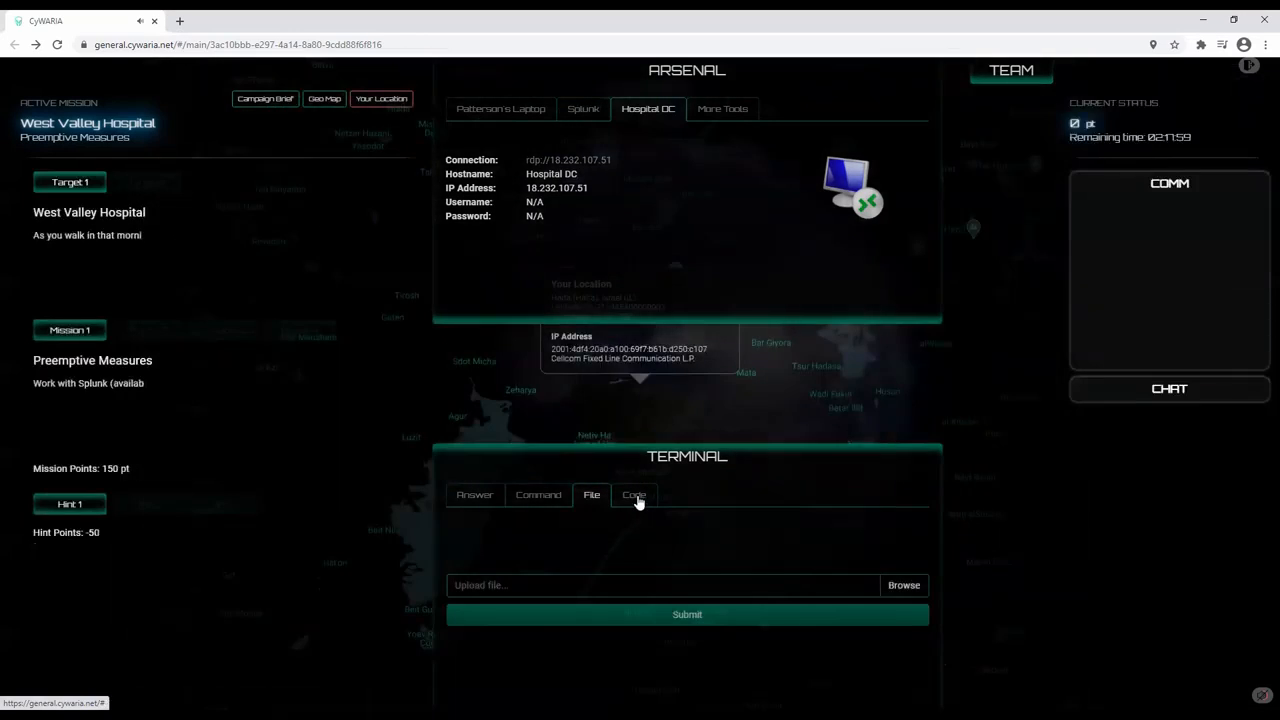
{"action": "left_click", "coordinate": [634, 494]}
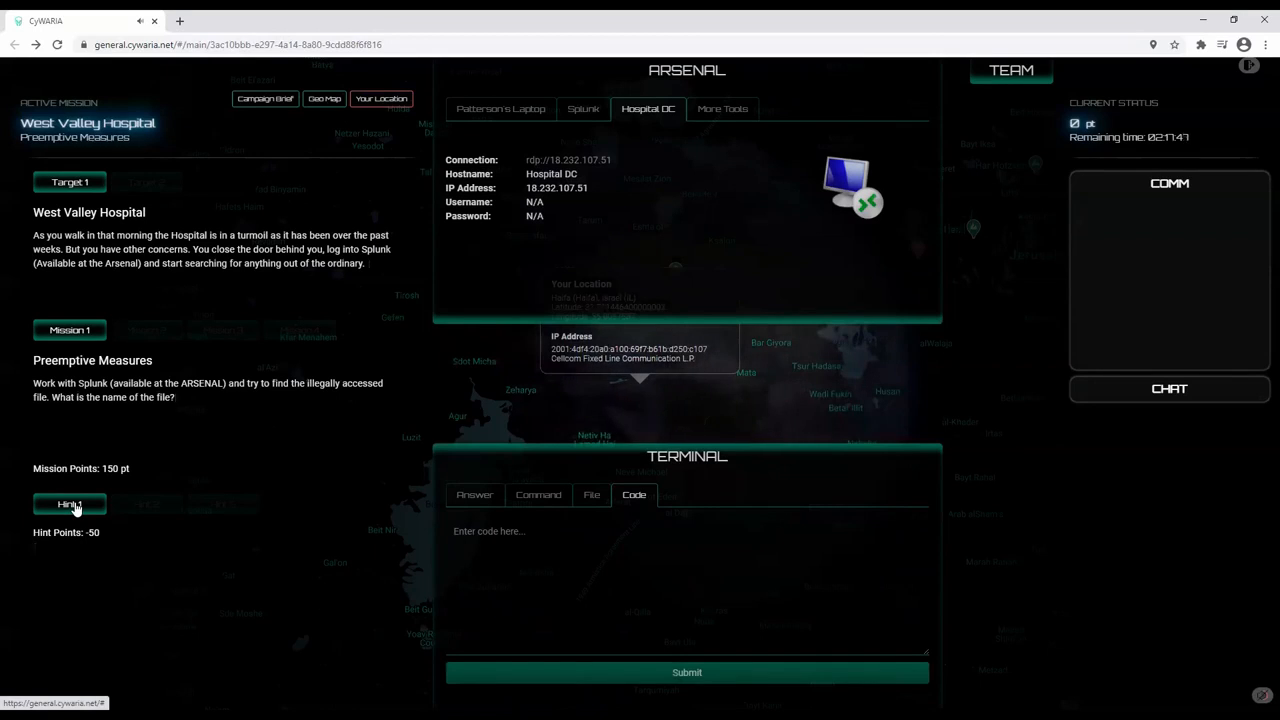
{"action": "left_click", "coordinate": [70, 504]}
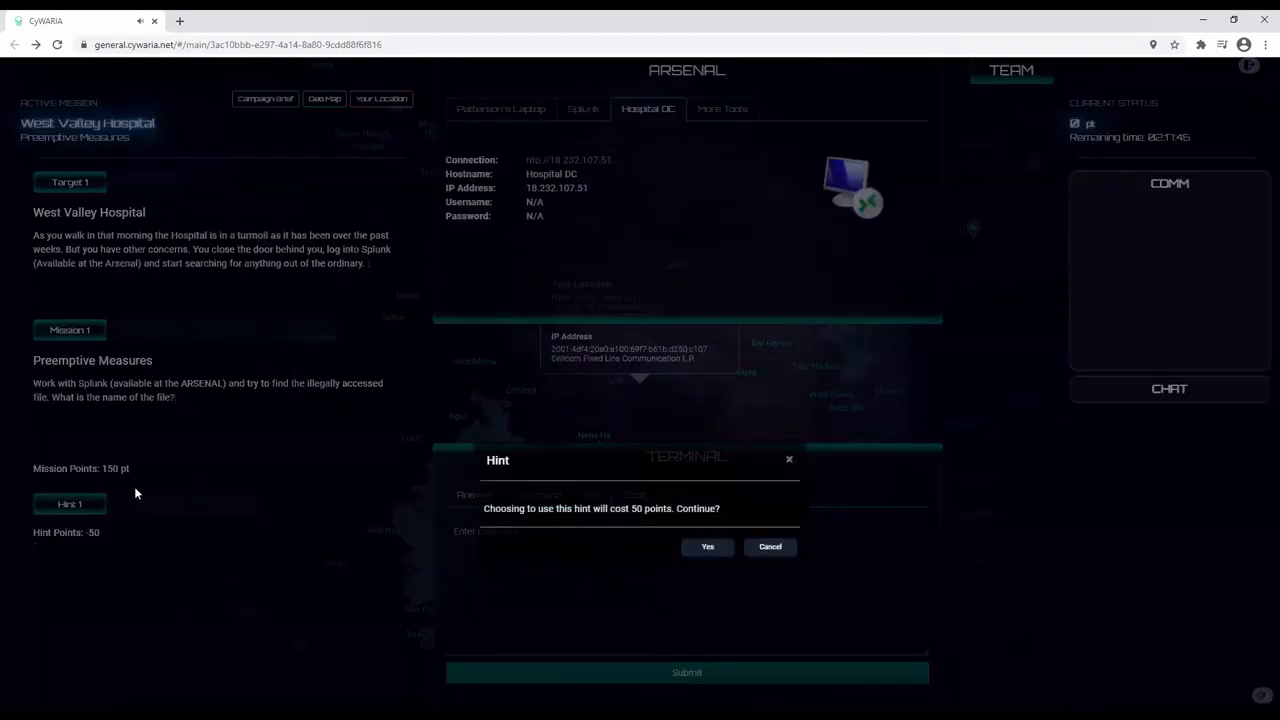